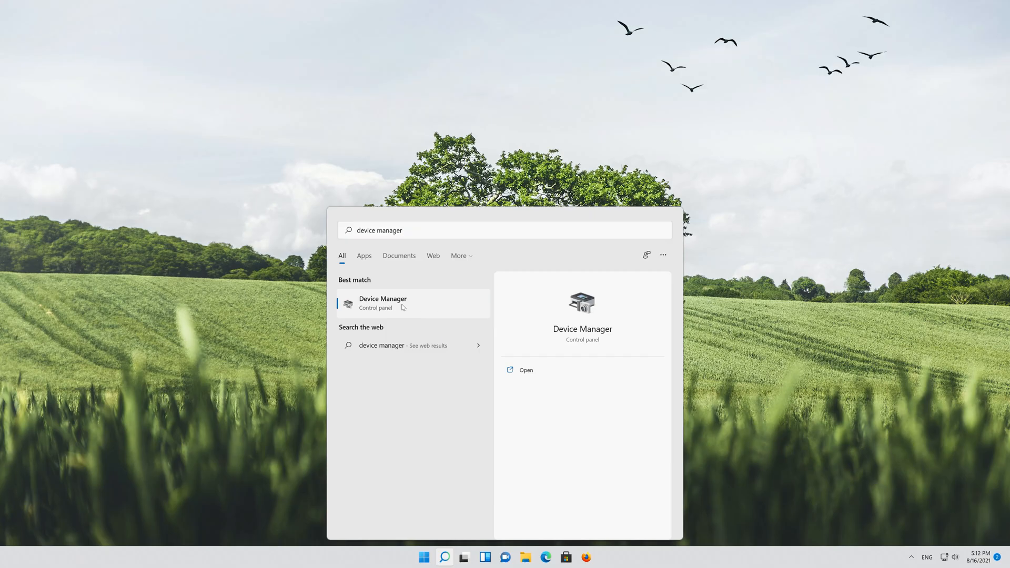
Step: Launch Device Manager, expand Display adapters and bring up actions for the NVIDIA GeForce RTX 3080 Ti
click(383, 303)
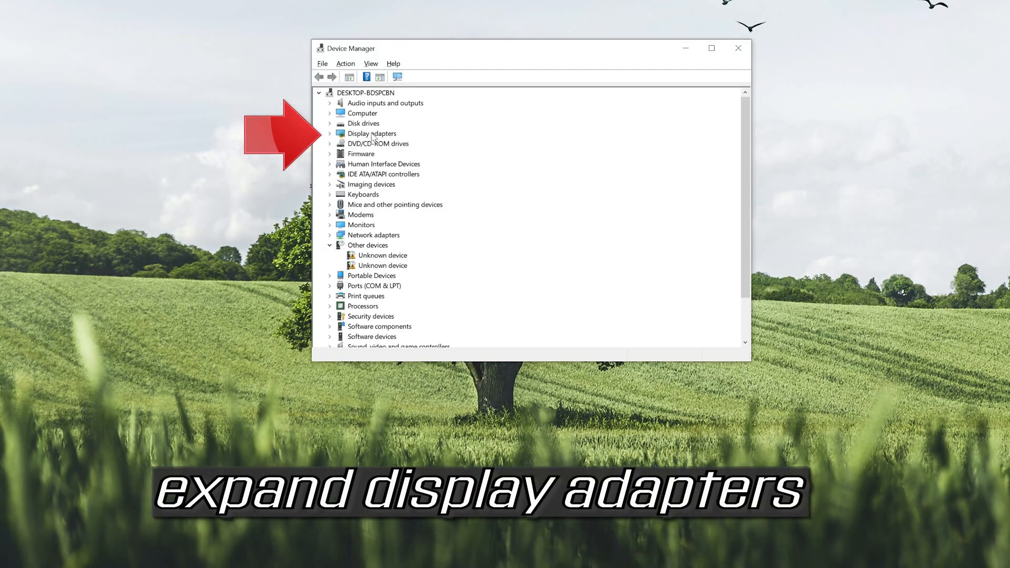
click(331, 133)
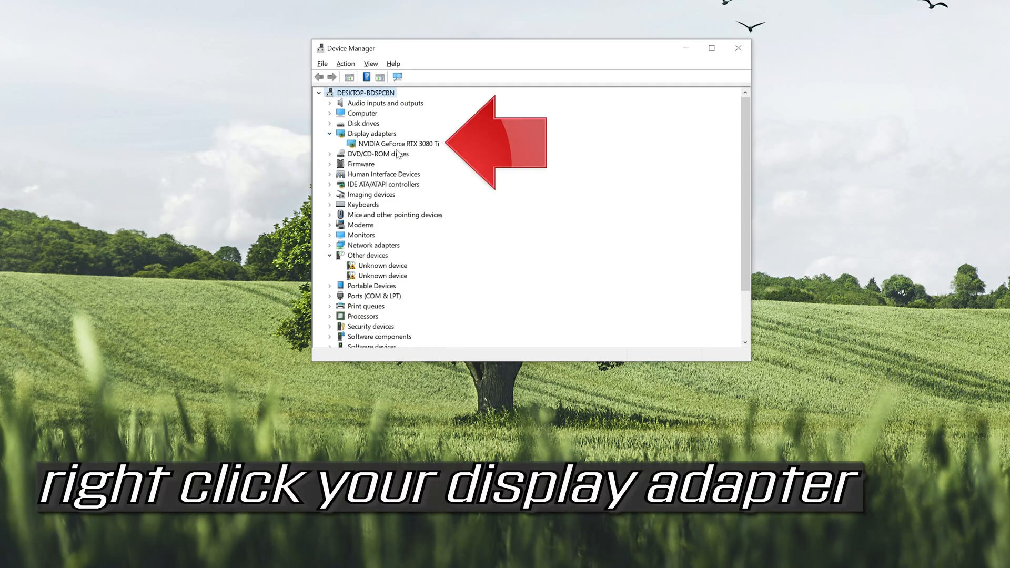
right_click(400, 143)
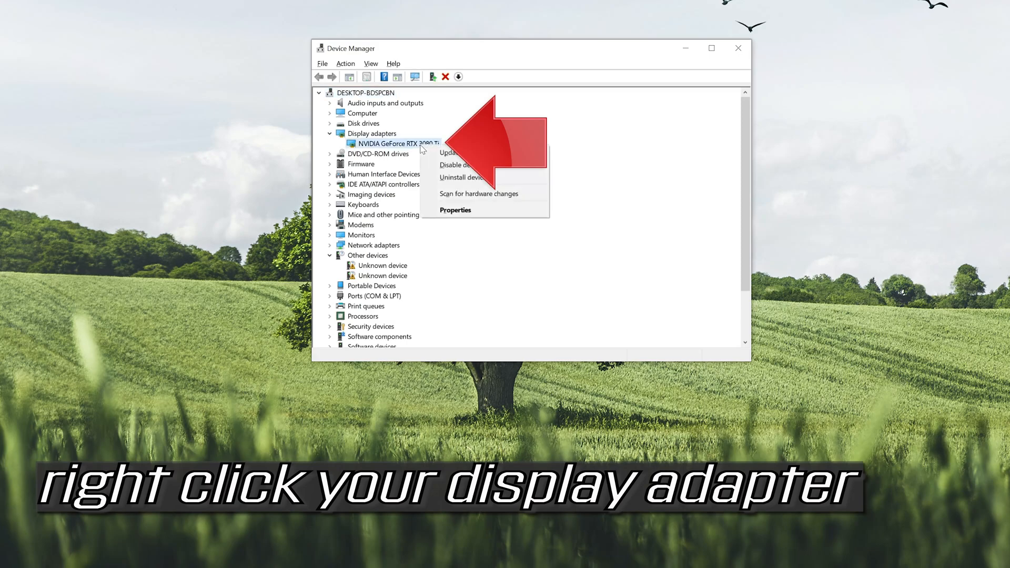
mouse_move(456, 211)
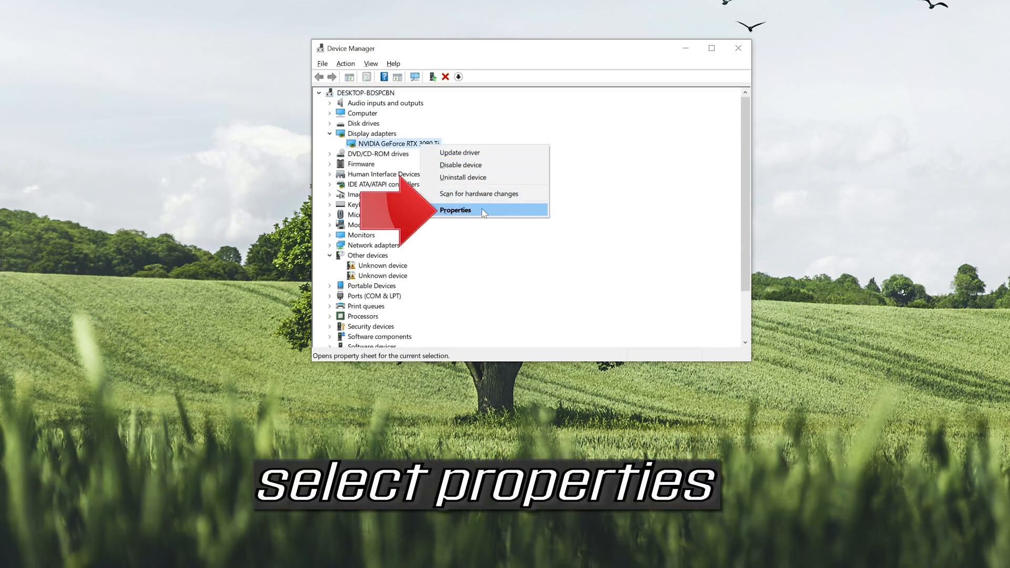
Step: Run Update Driver from the RTX 3080 Ti's Driver properties and dismiss the 'best drivers already installed' result
click(455, 211)
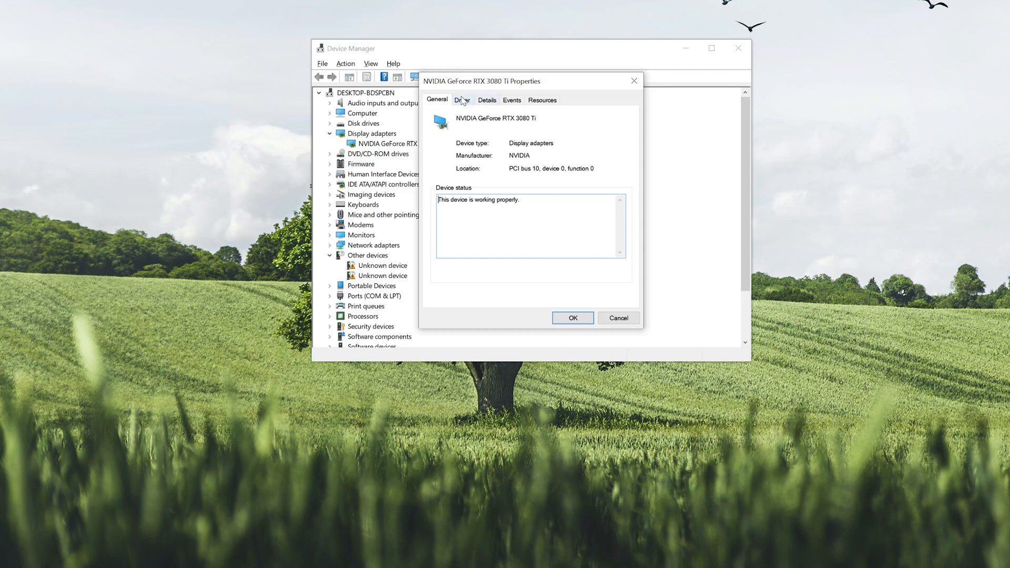
click(462, 99)
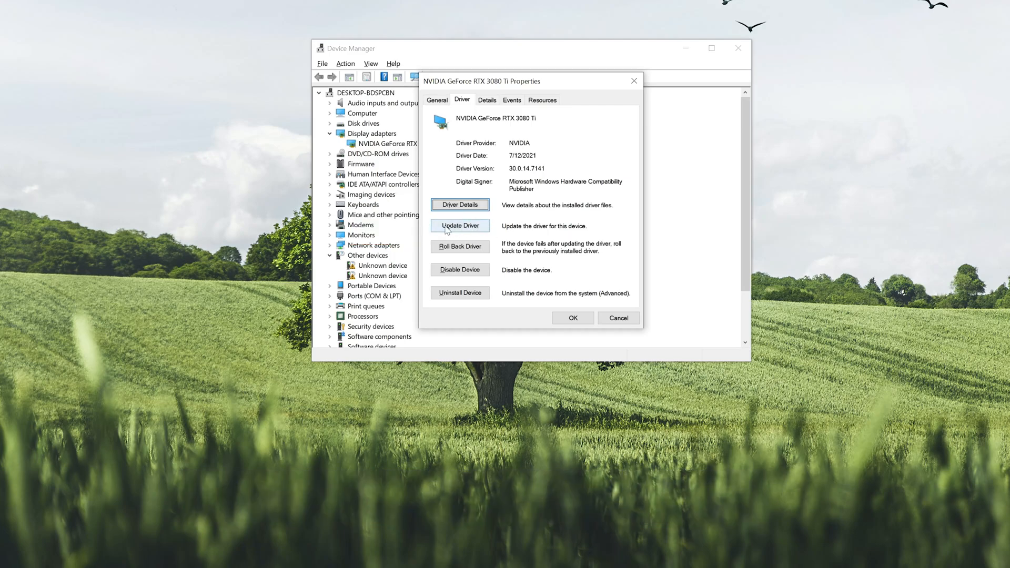
click(459, 226)
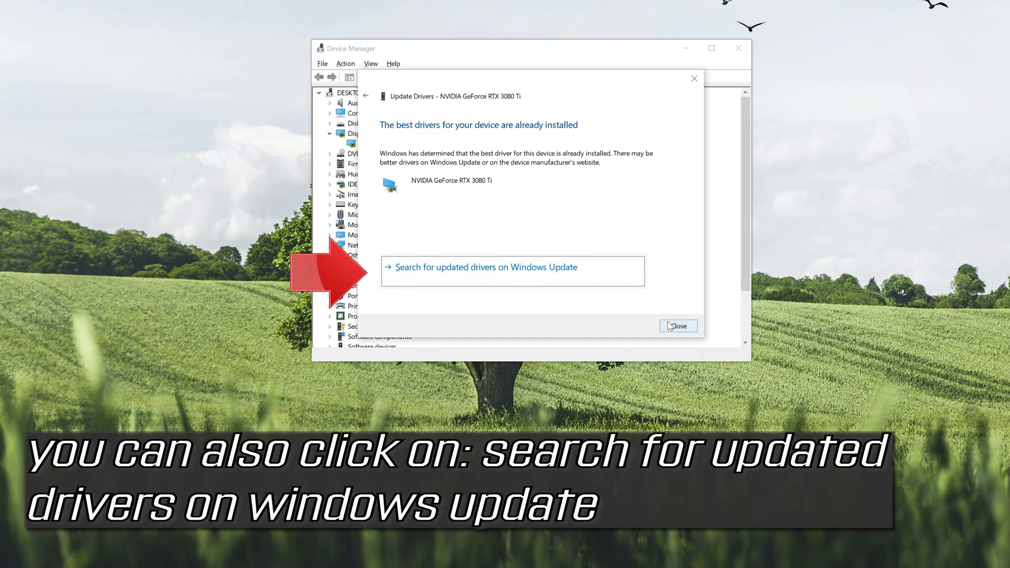
click(677, 325)
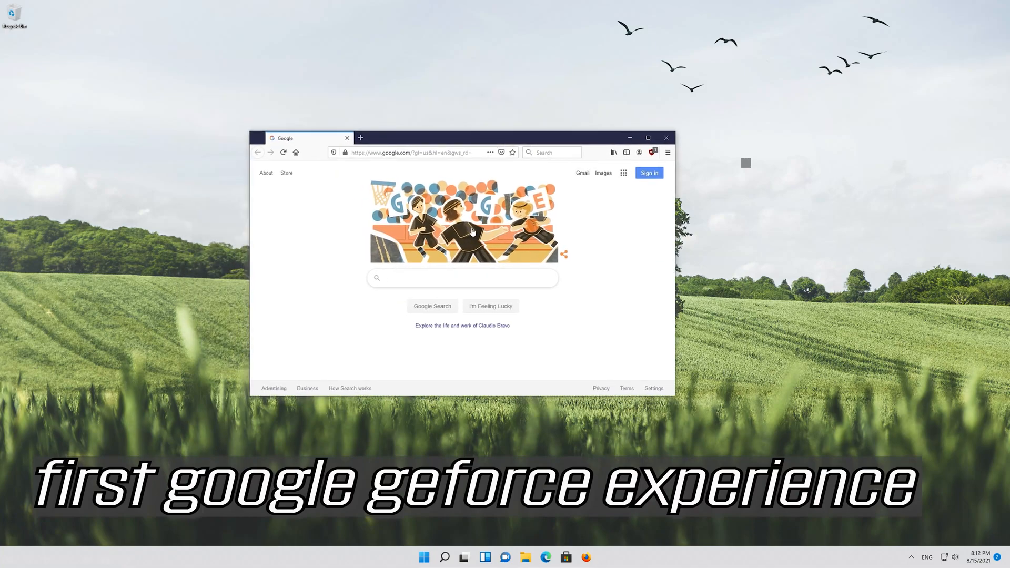
Step: Google 'geforce experience', reach NVIDIA's page and save GeForce_Experience_v3.20.1.57.exe to disk
text(geforce experience)
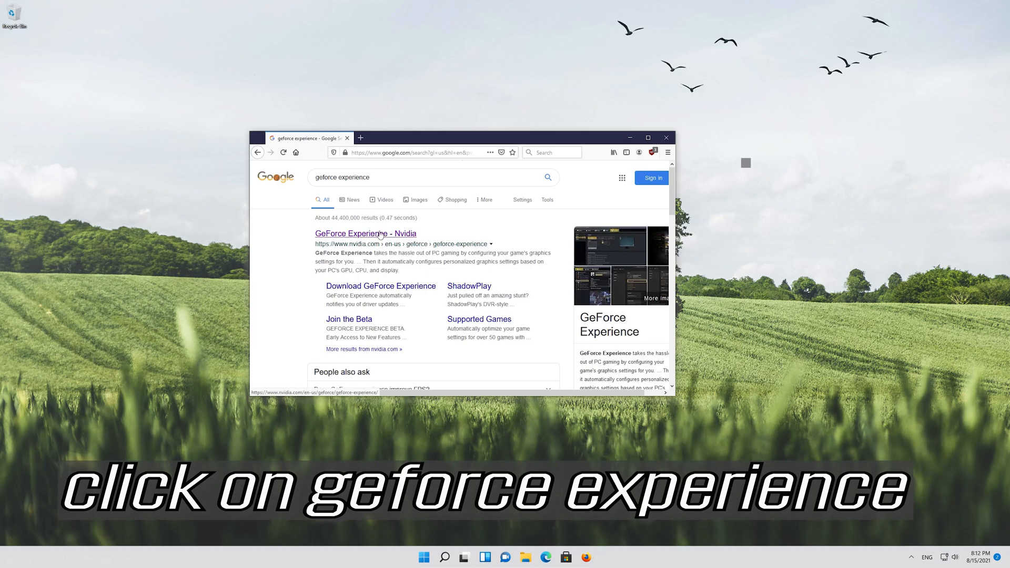
click(365, 234)
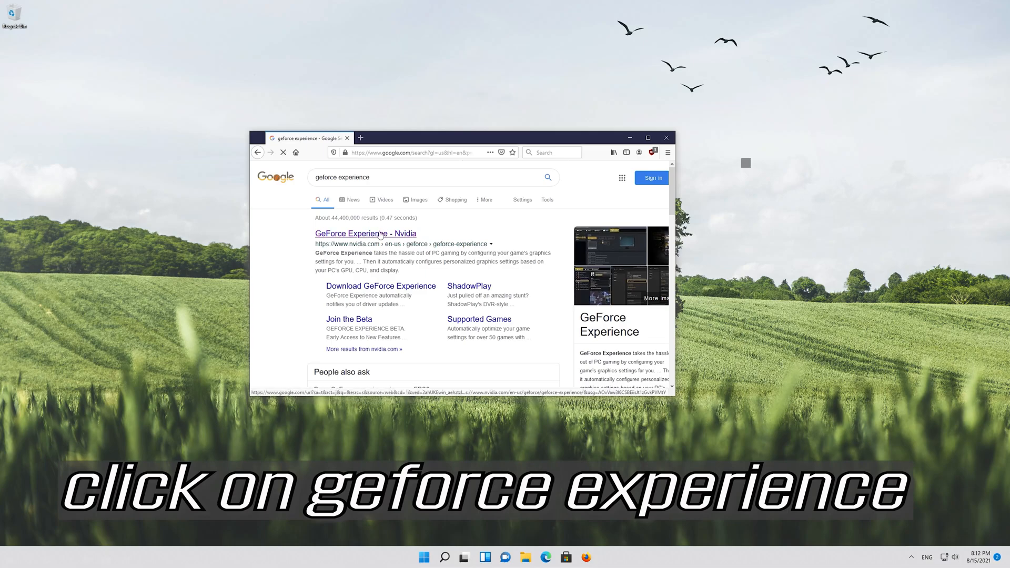
click(365, 234)
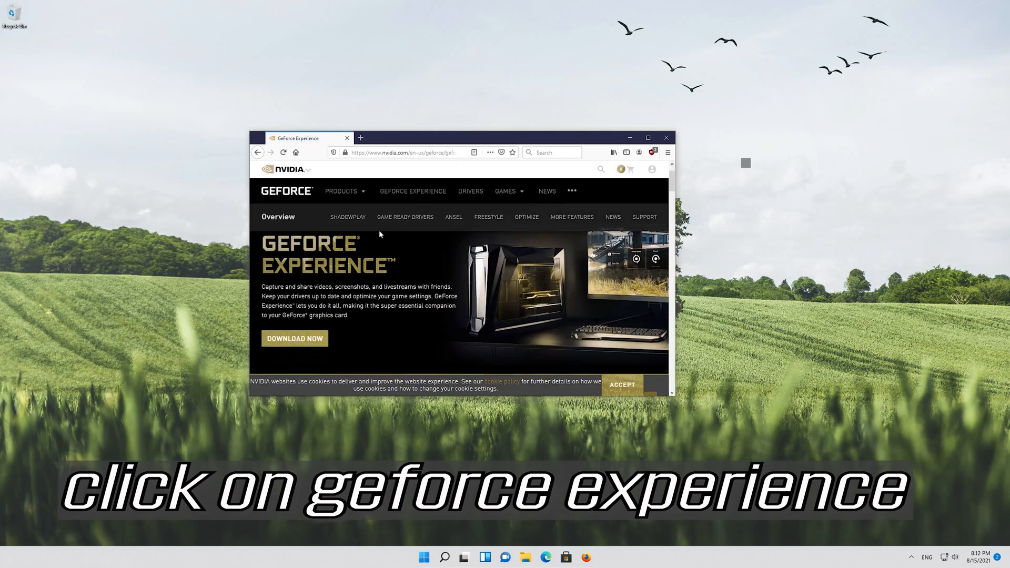
scroll(down, 3)
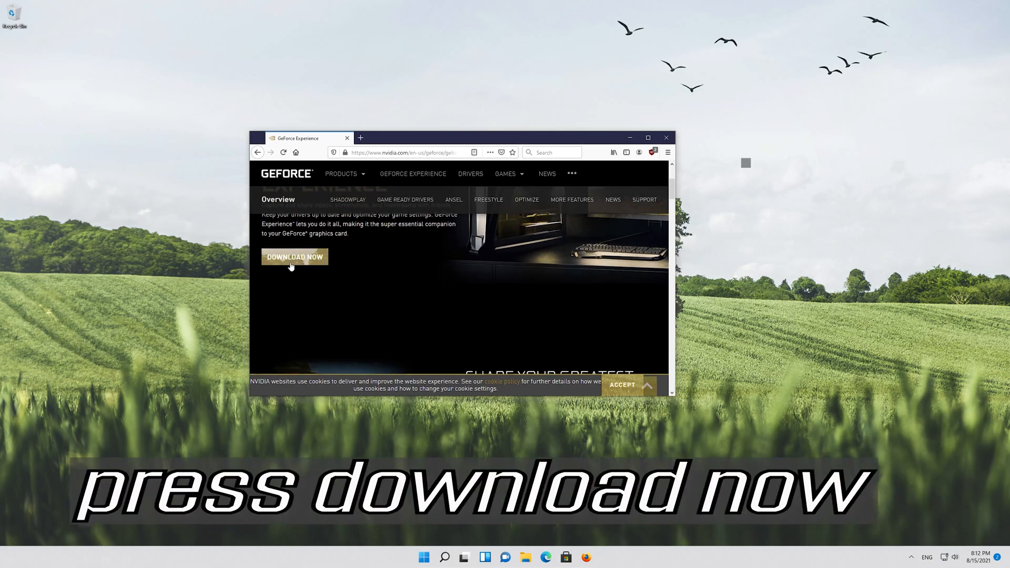
click(294, 257)
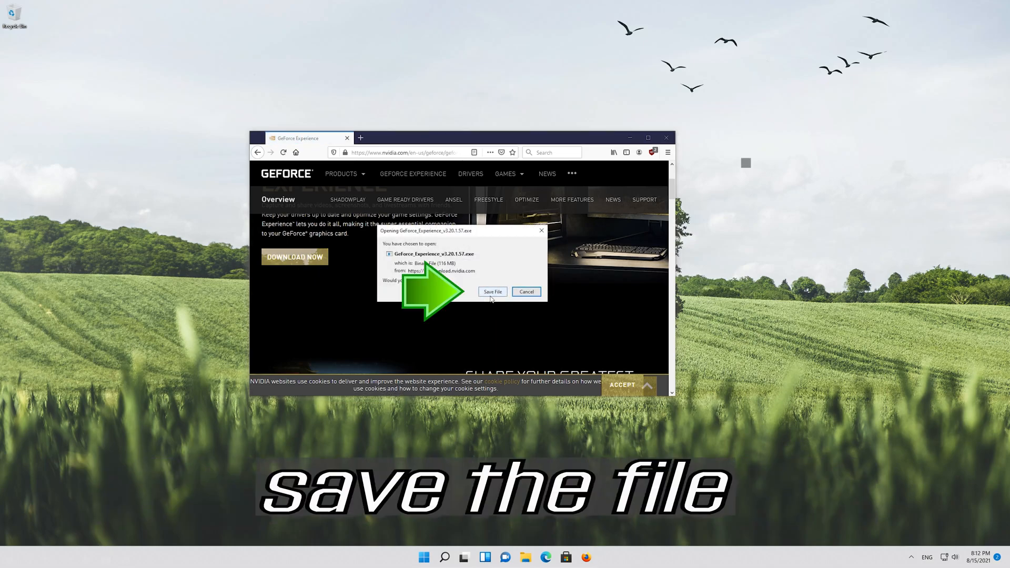
click(493, 291)
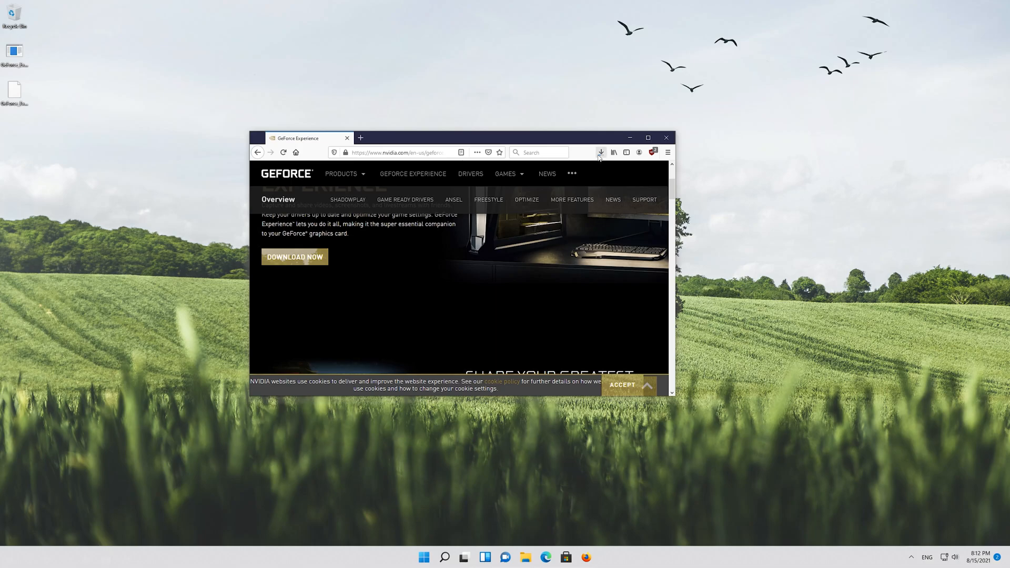
click(601, 153)
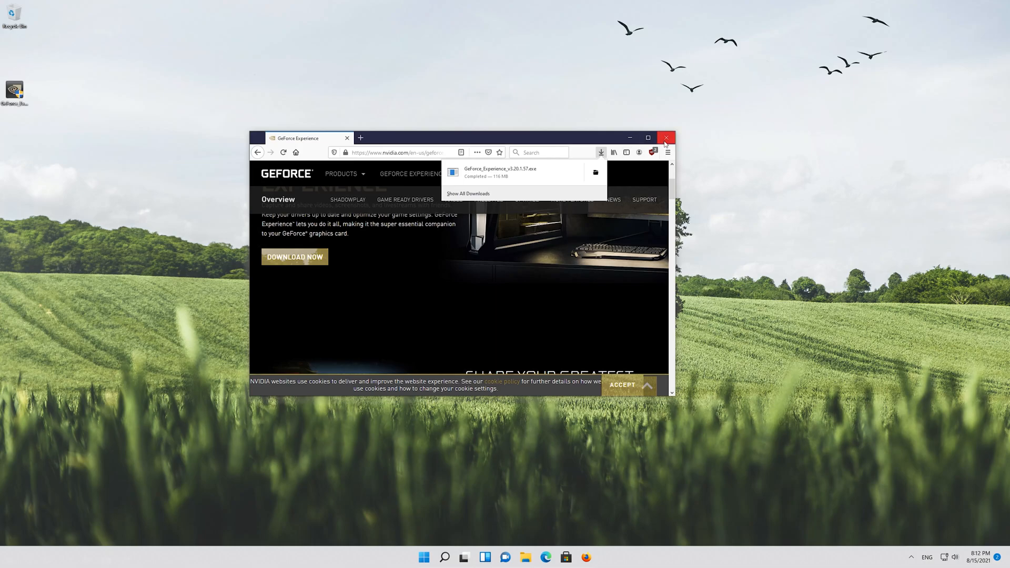
Step: Close Firefox and let the GeForce Experience installer make changes via the UAC prompt
click(666, 138)
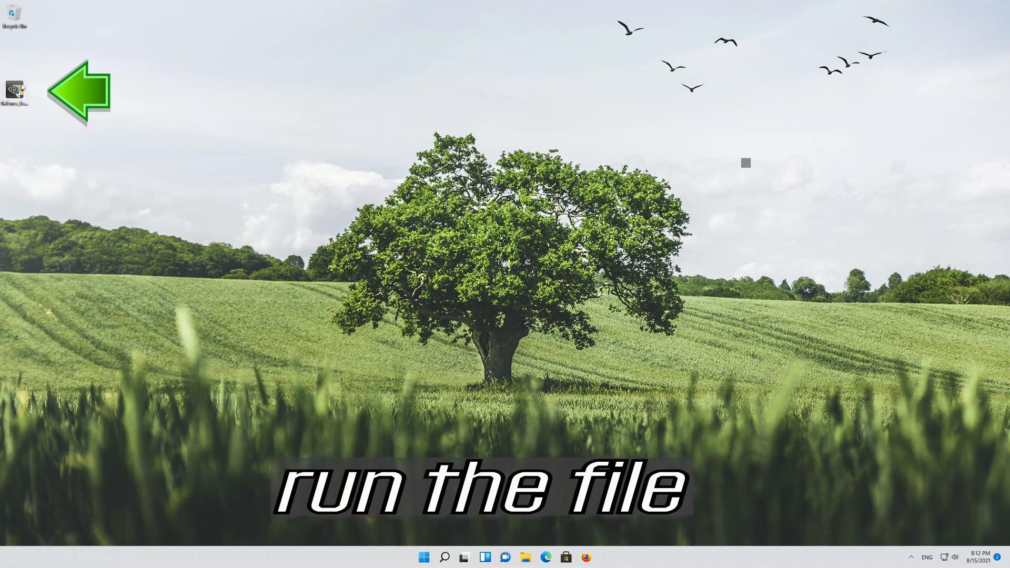
mouse_move(13, 90)
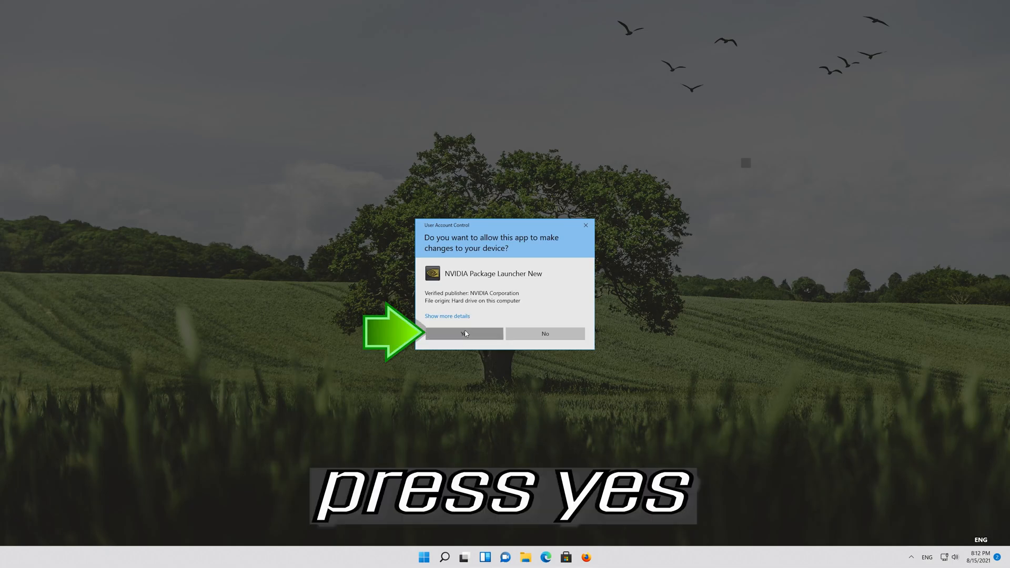
click(462, 333)
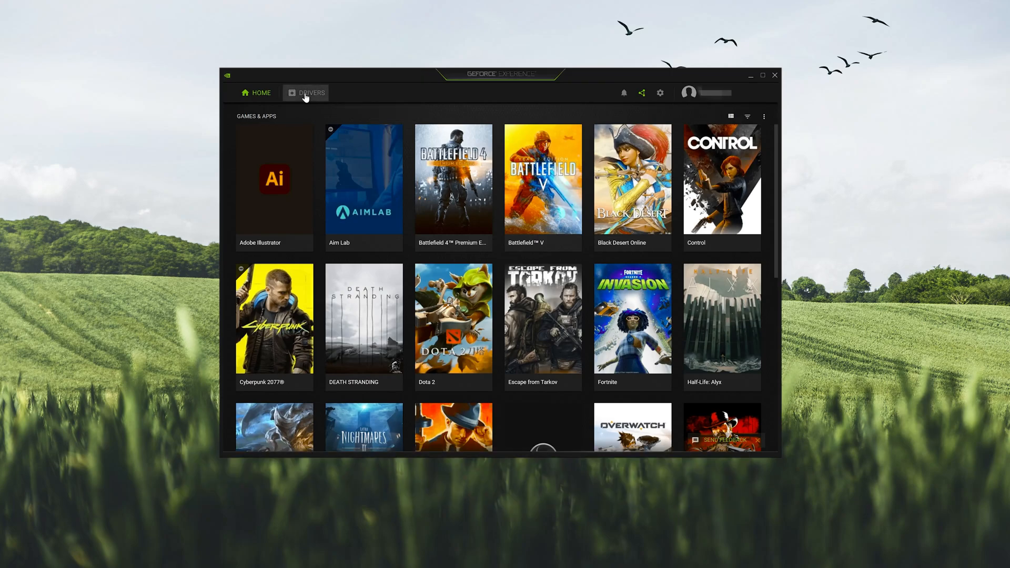
Step: In the Drivers section, check for updates and download GeForce Game Ready Driver 471.68
click(311, 92)
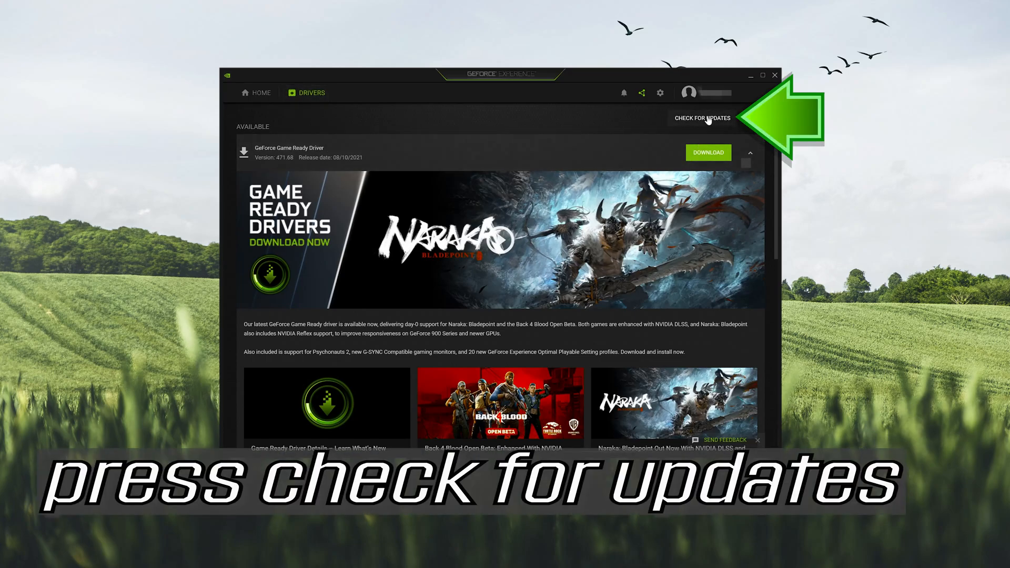
click(702, 119)
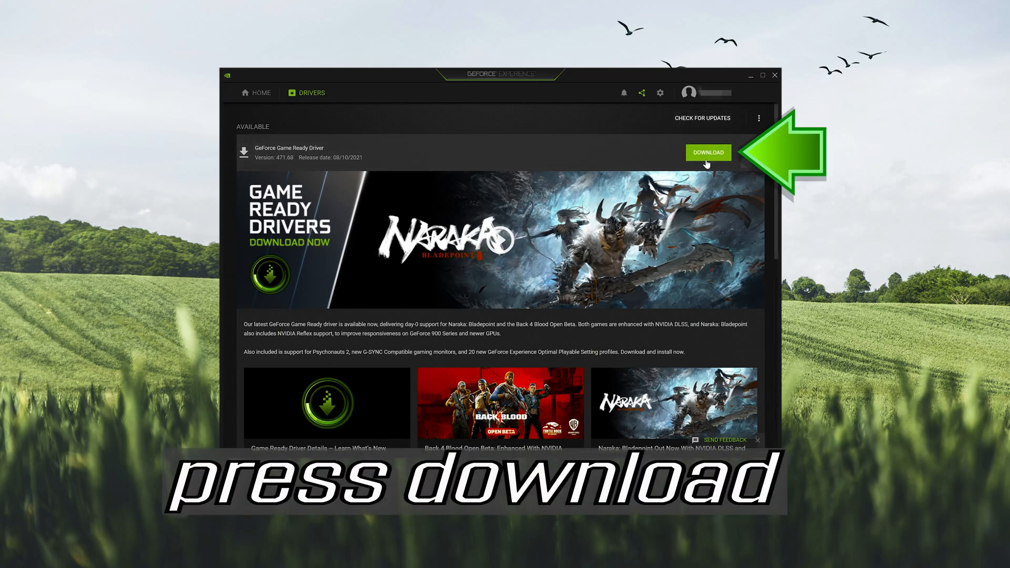
click(708, 153)
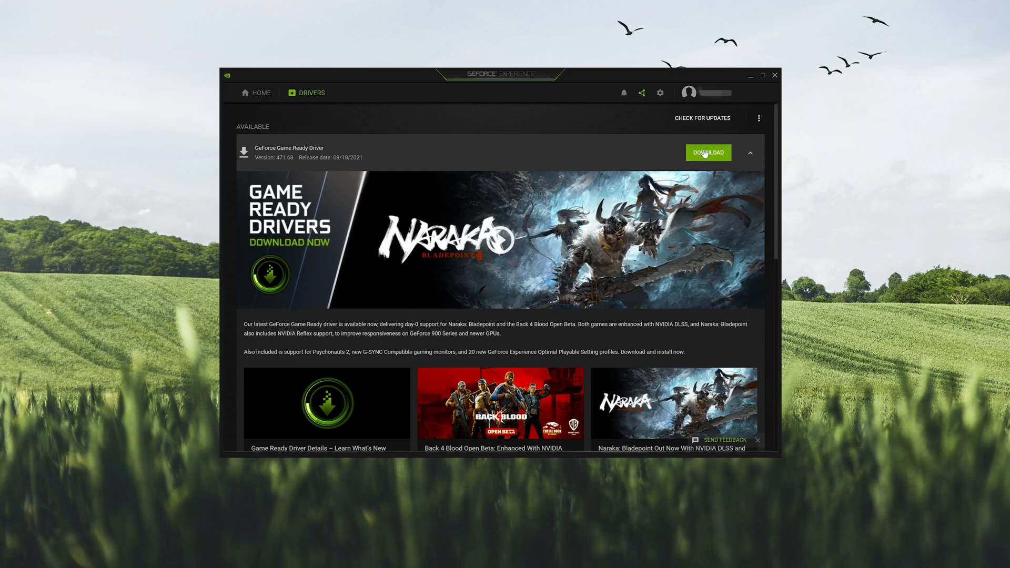
click(708, 152)
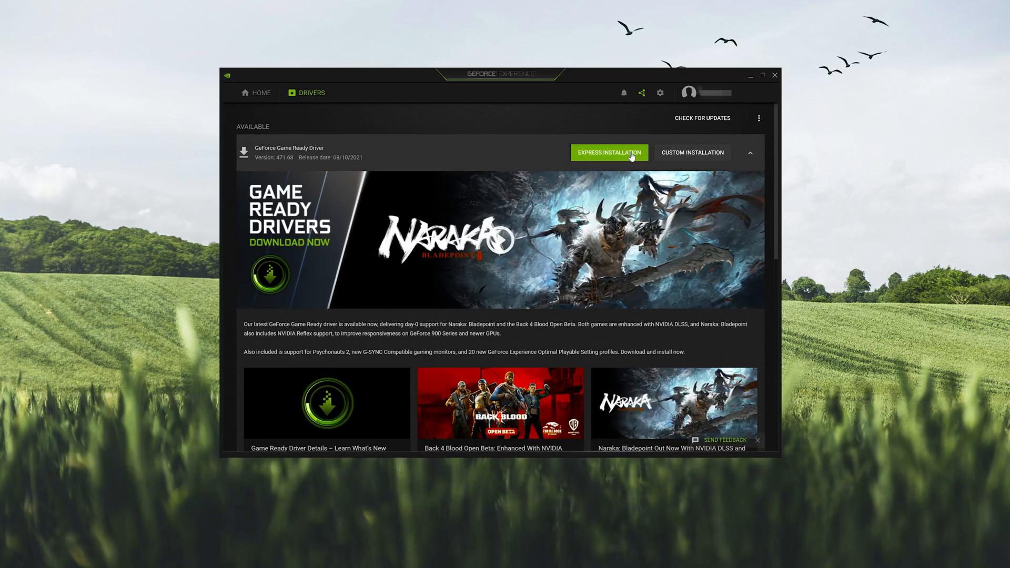
mouse_move(617, 160)
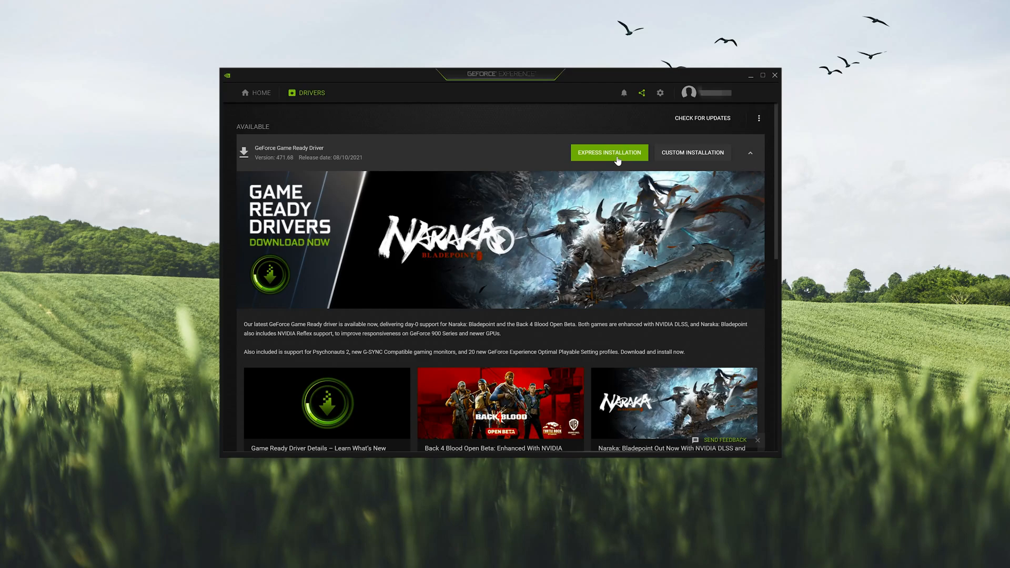
Step: Start the express installation of Game Ready Driver 471.68 with default settings
click(608, 152)
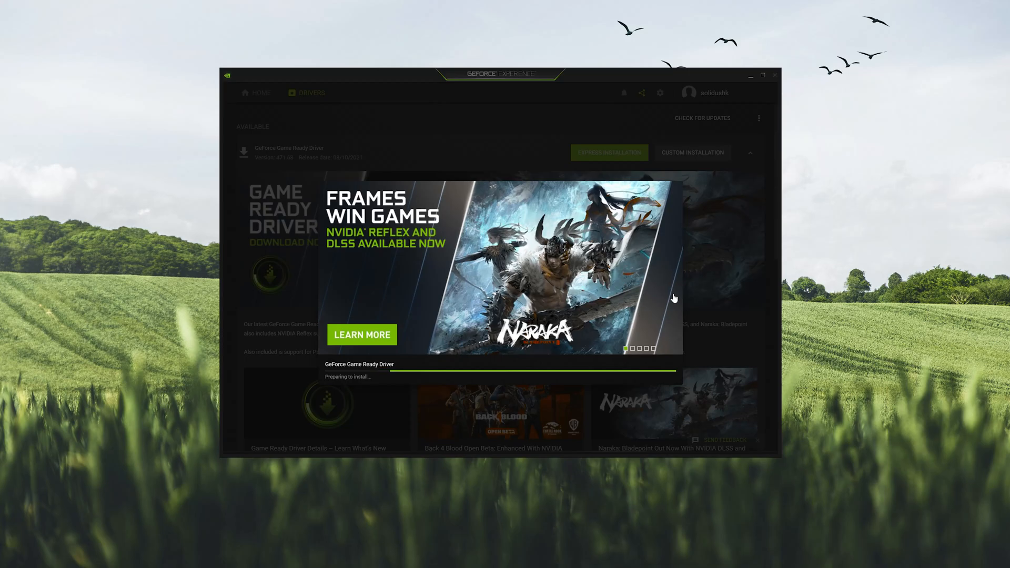
click(608, 152)
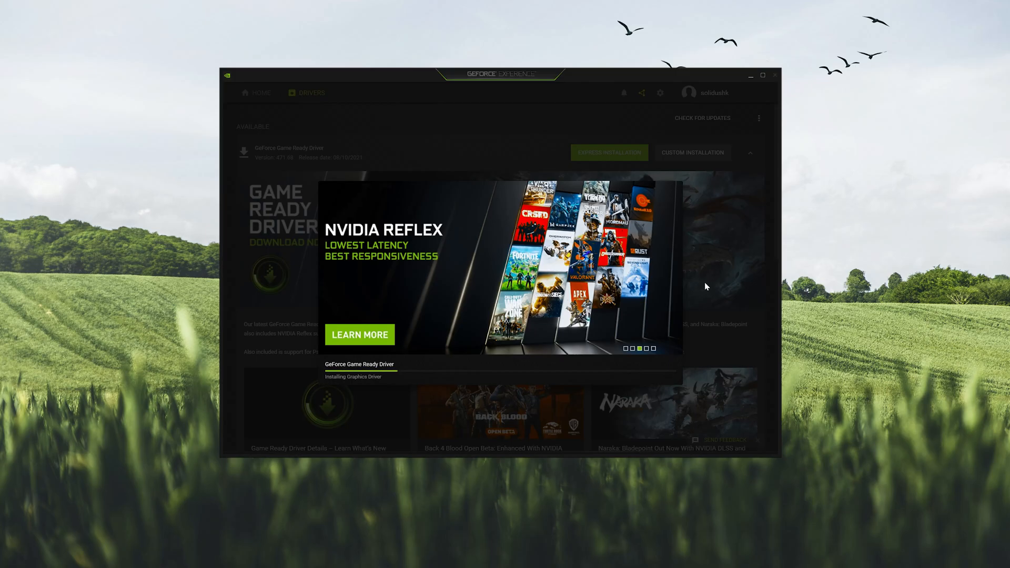
mouse_move(647, 322)
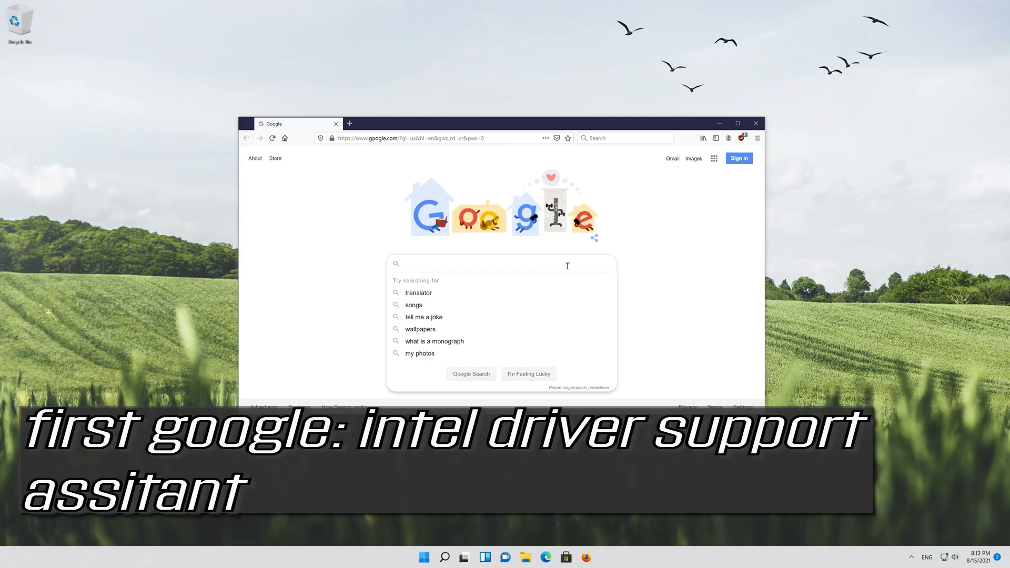
Step: Google 'intel driver support assistant', reach Intel's page and save the assistant installer to disk
text(intel driver support assistant)
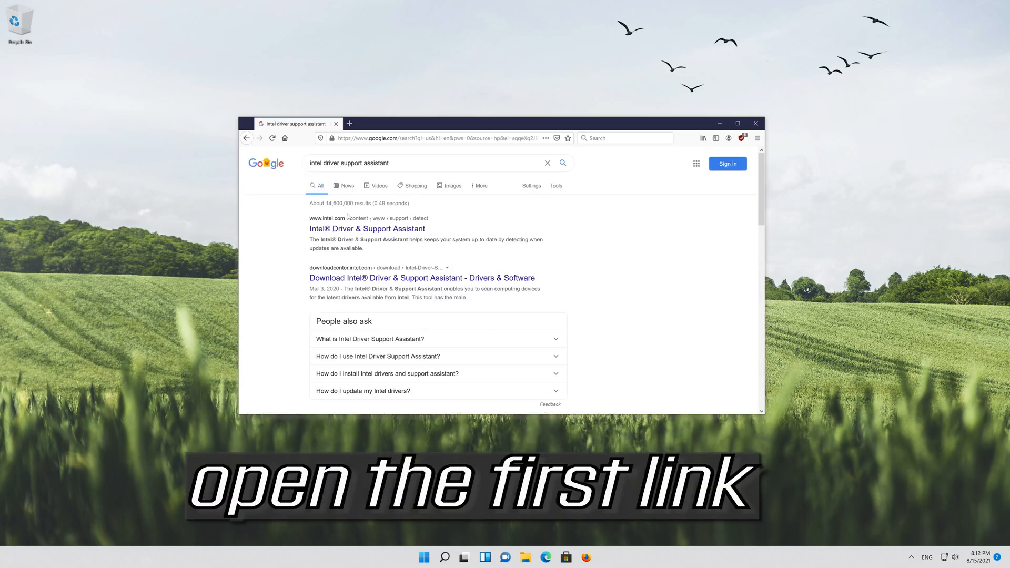
click(366, 229)
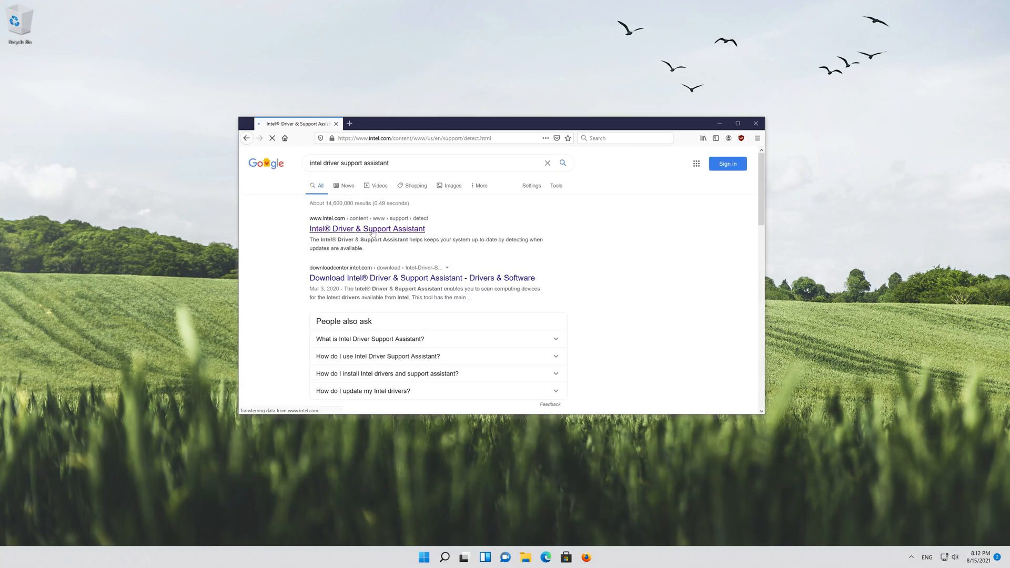
click(366, 228)
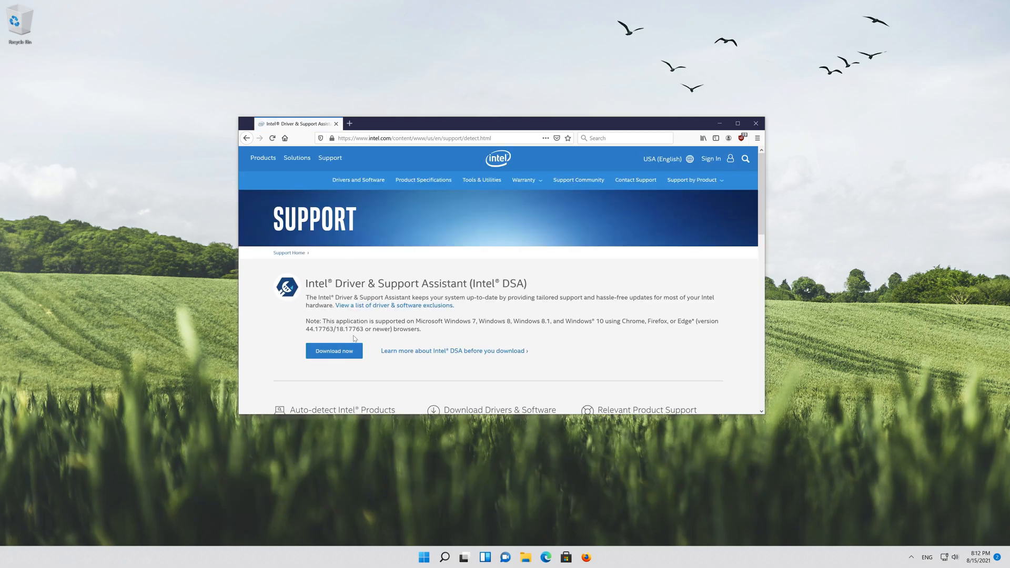
click(333, 350)
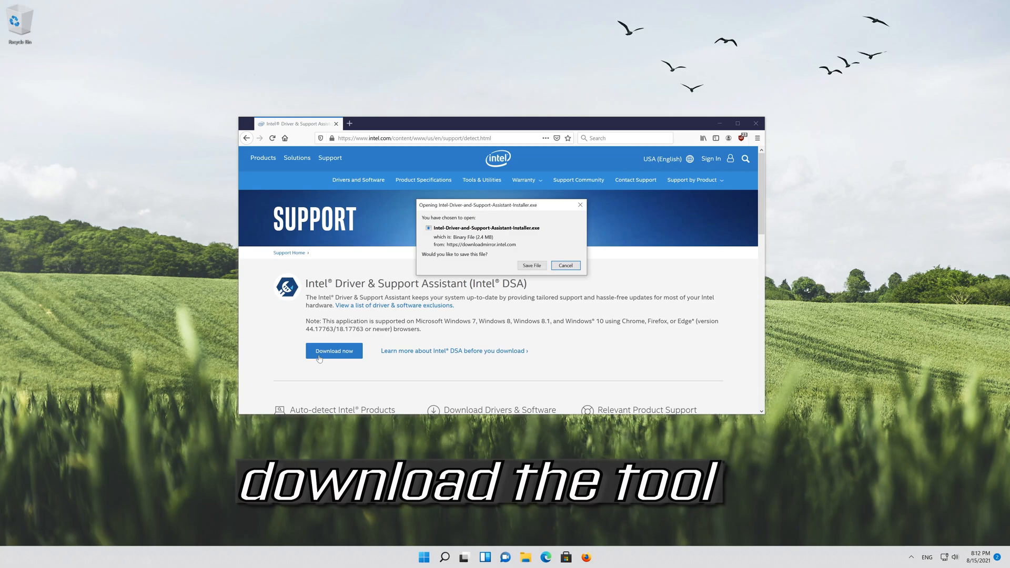
click(530, 265)
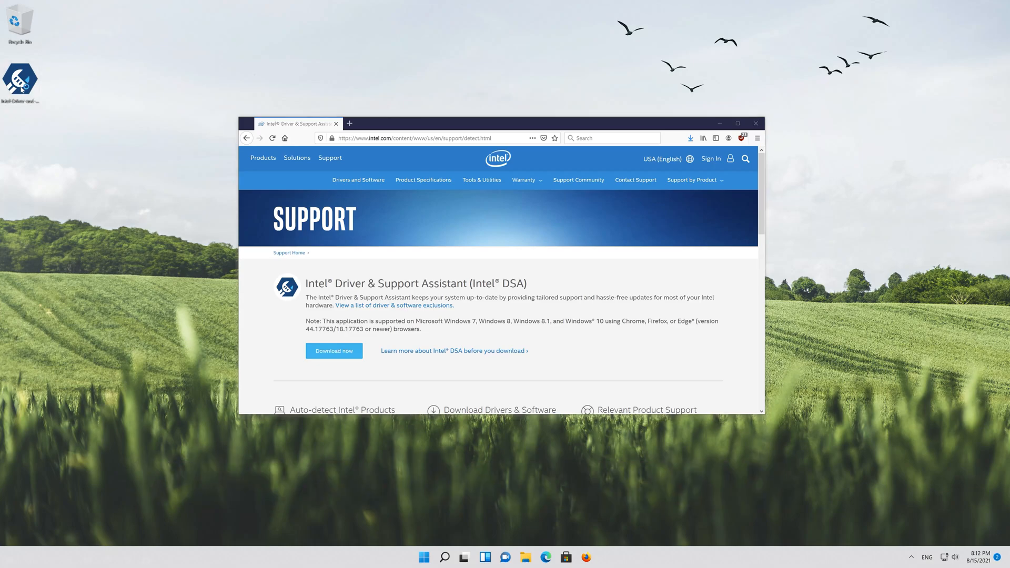
Step: Run the Intel installer, agree to the license terms, install and launch the assistant
click(334, 350)
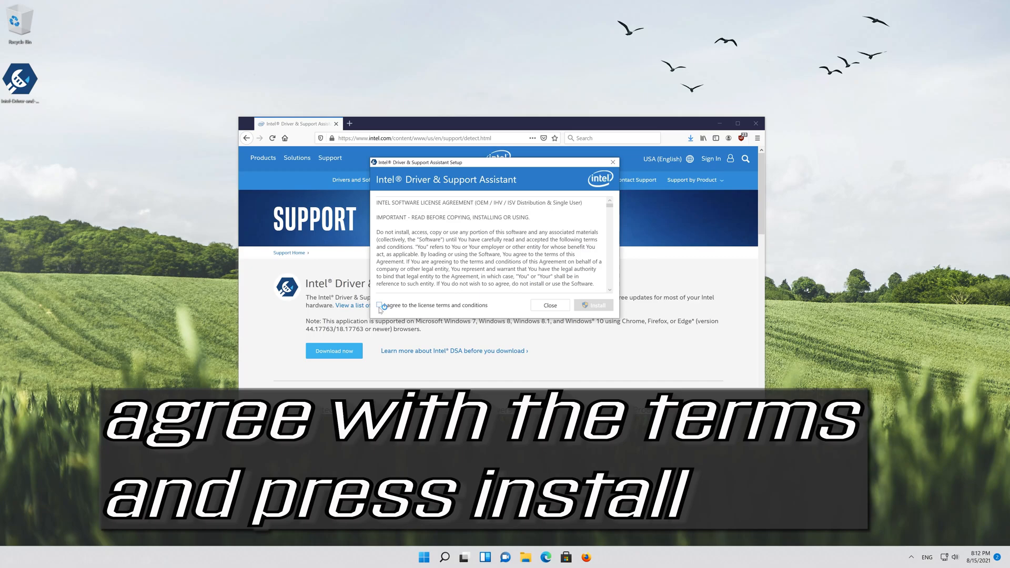
click(380, 305)
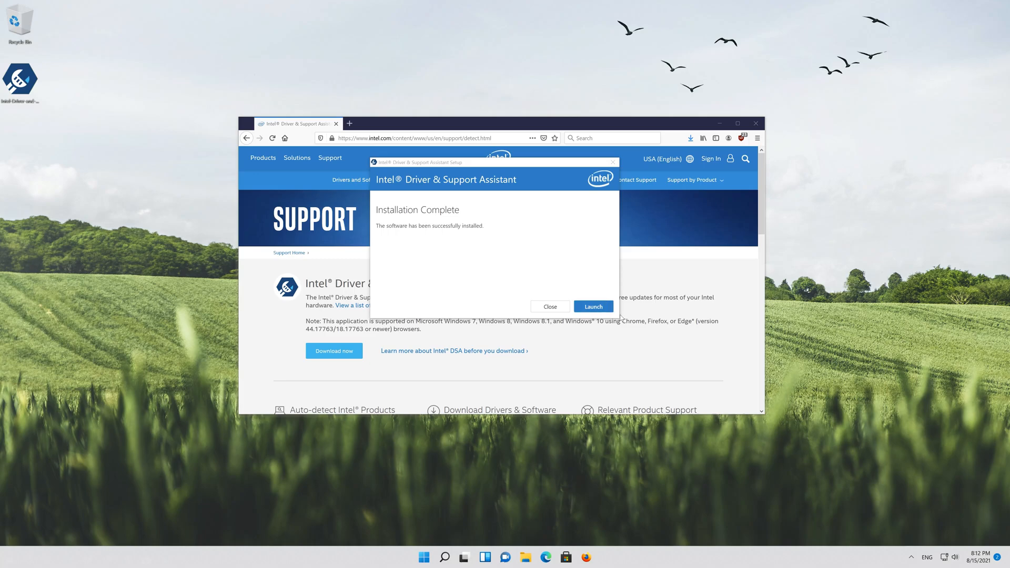
click(591, 306)
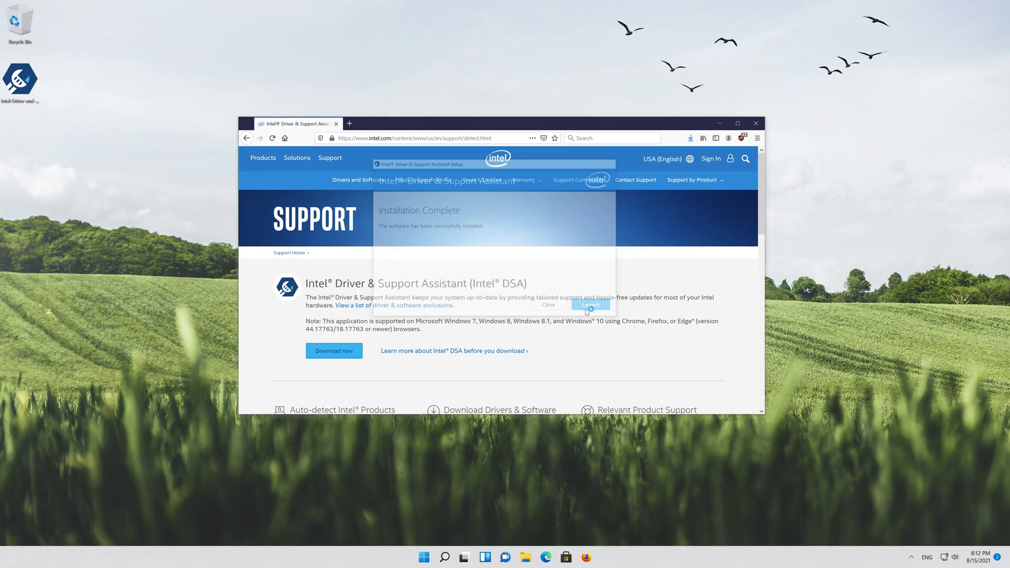
click(589, 306)
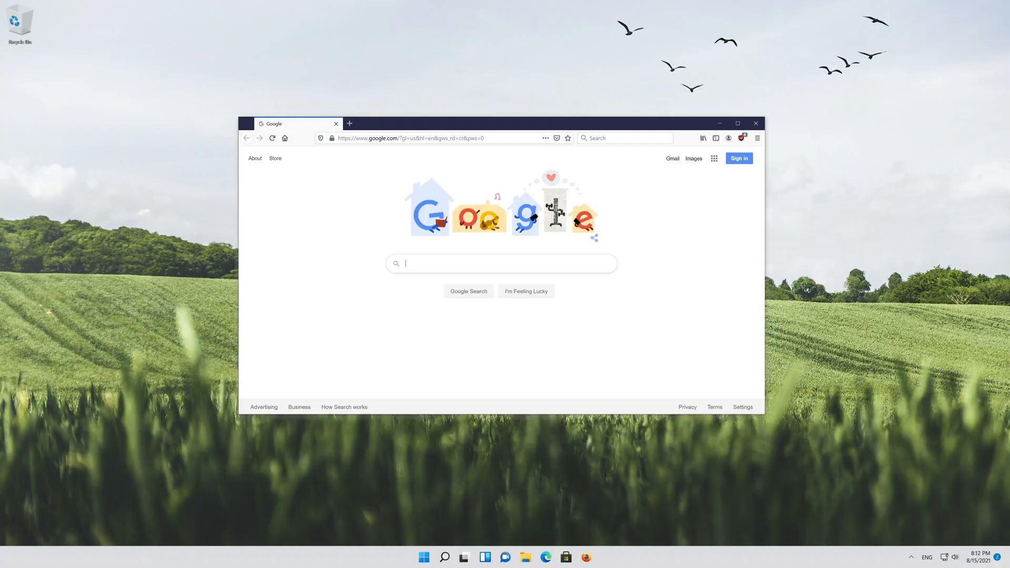
Step: Google 'amd gpu drivers download', save the Radeon Software Adrenalin installer from AMD's support page and minimize Firefox
text(amd gpu drivers)
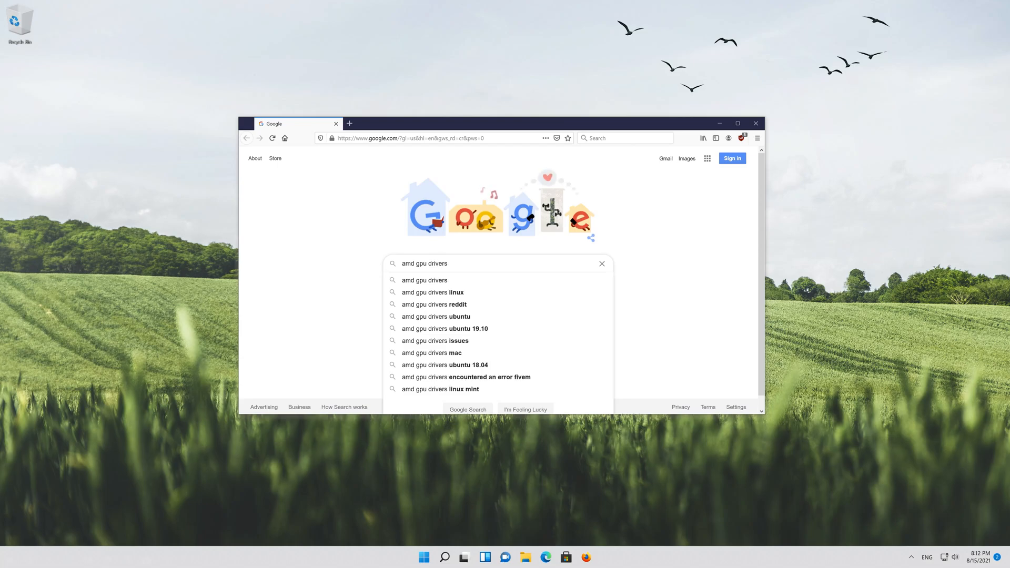
text(do)
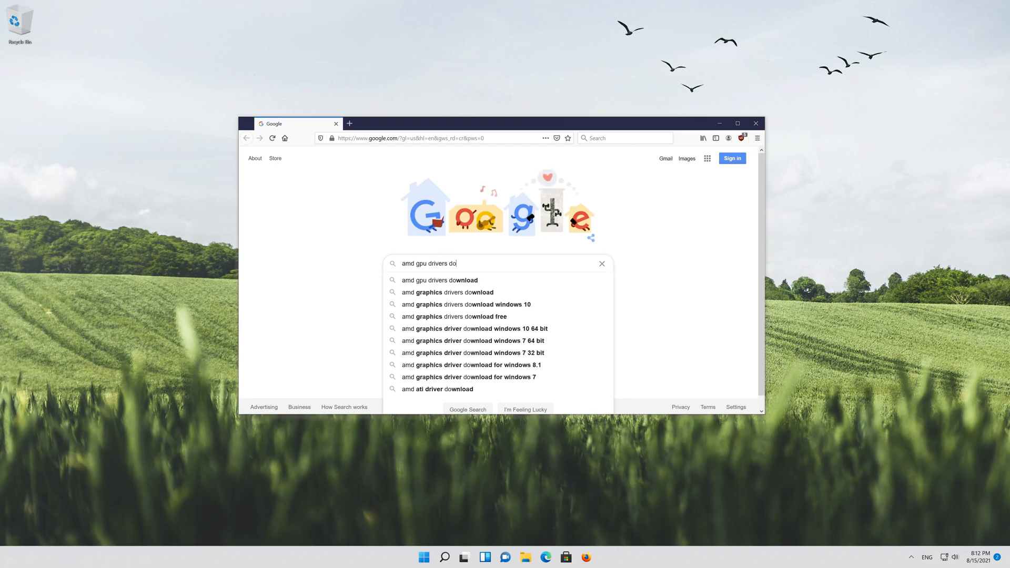
text(wnload)
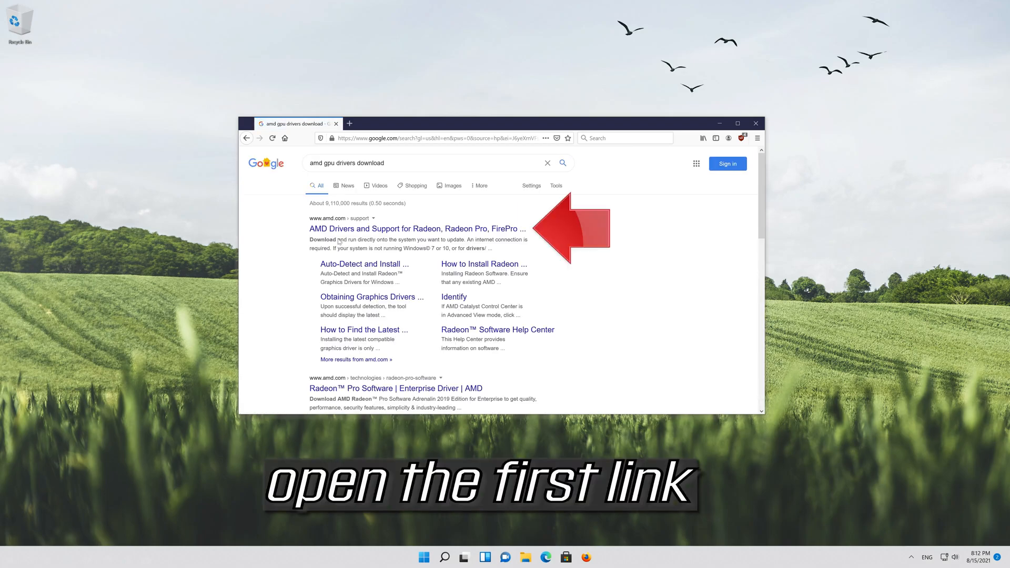
click(416, 228)
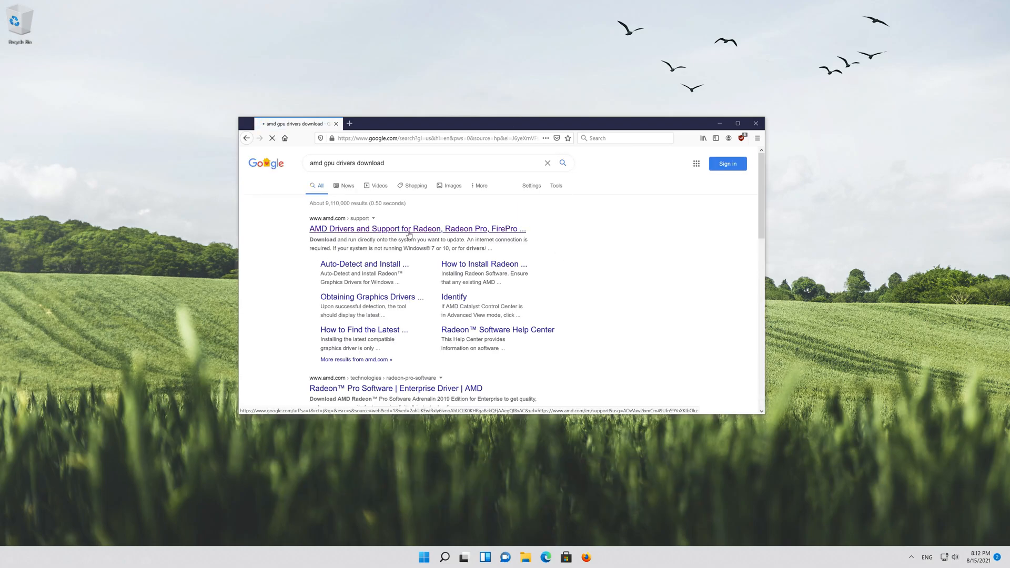
click(416, 228)
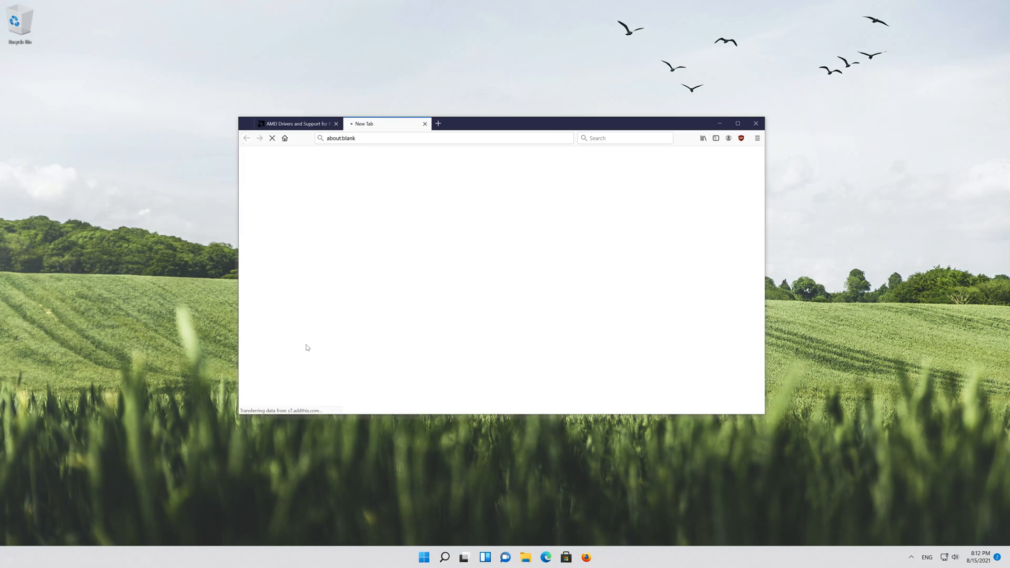
click(306, 348)
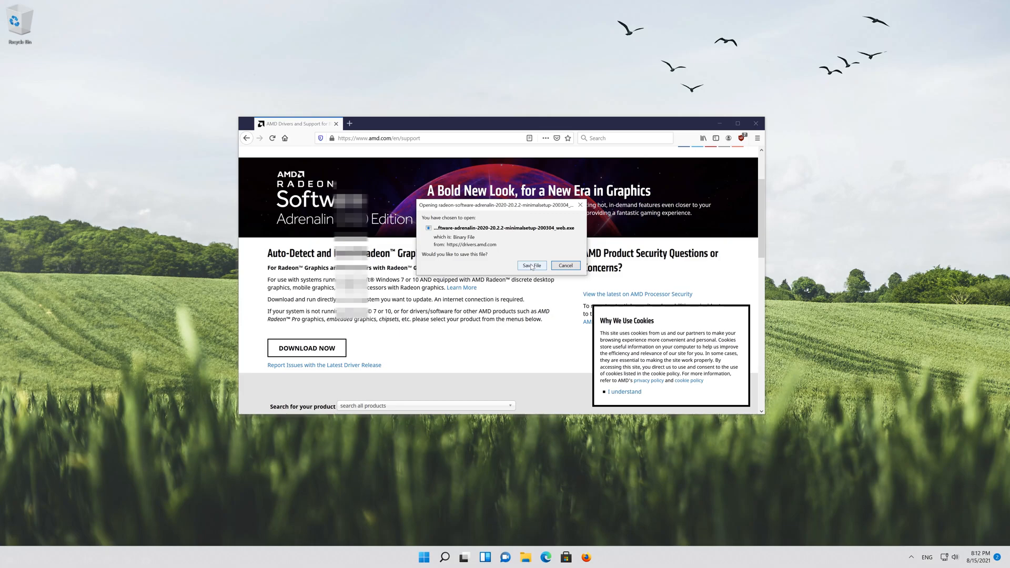
click(531, 265)
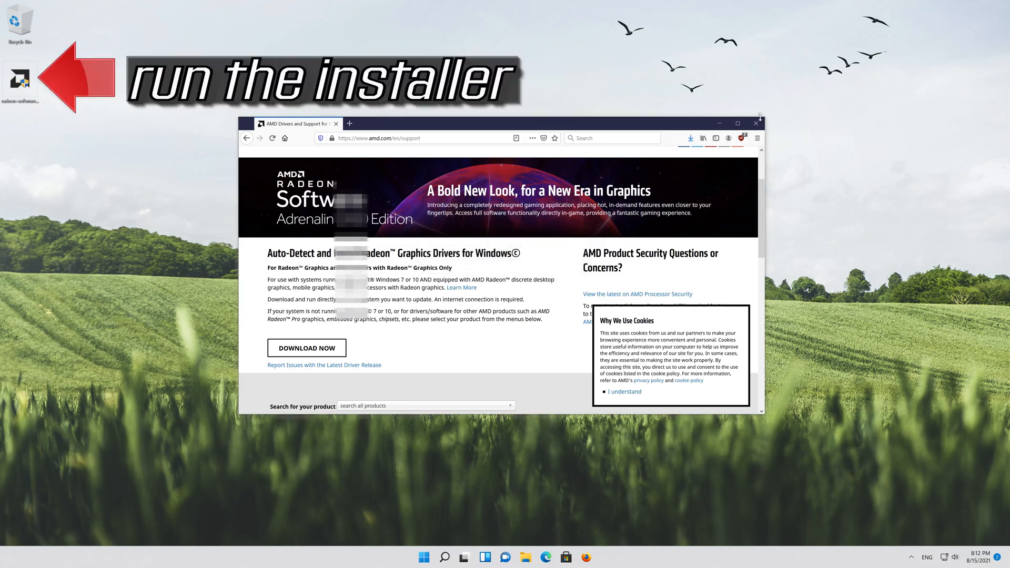
click(756, 123)
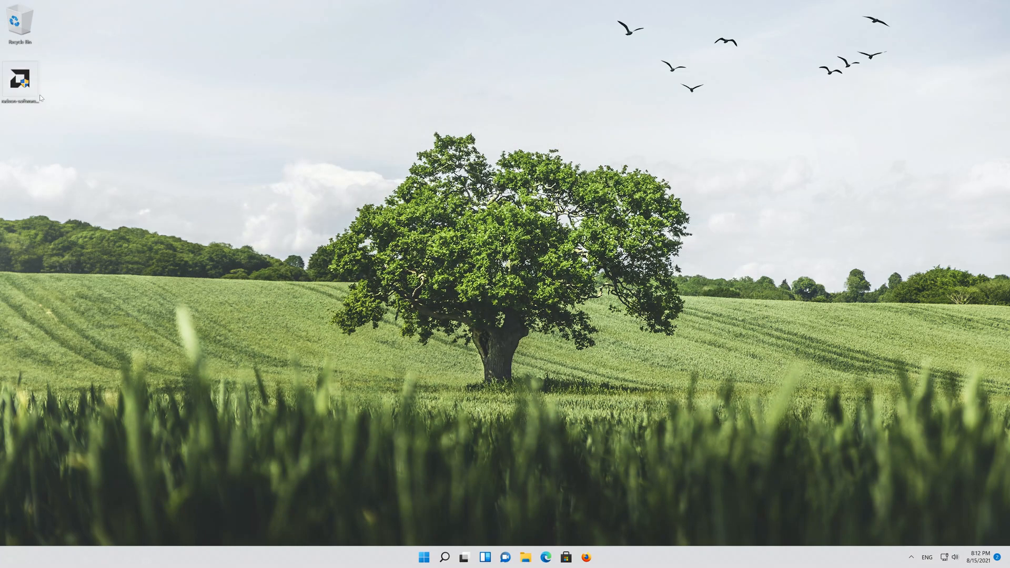
Step: Run the AMD installer from the desktop, grant UAC permission and install into the default destination folder
double_click(20, 77)
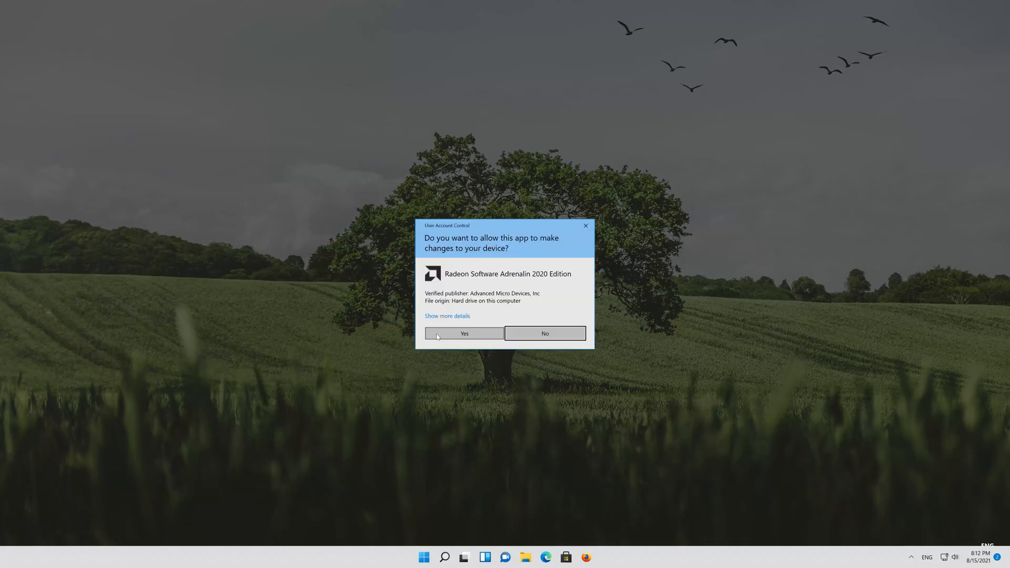
click(463, 334)
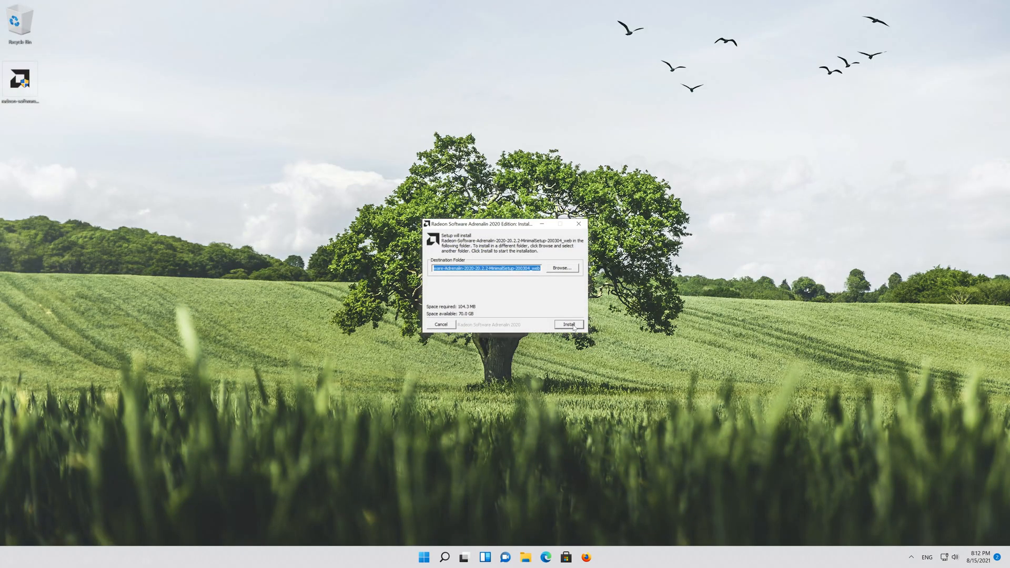
click(568, 325)
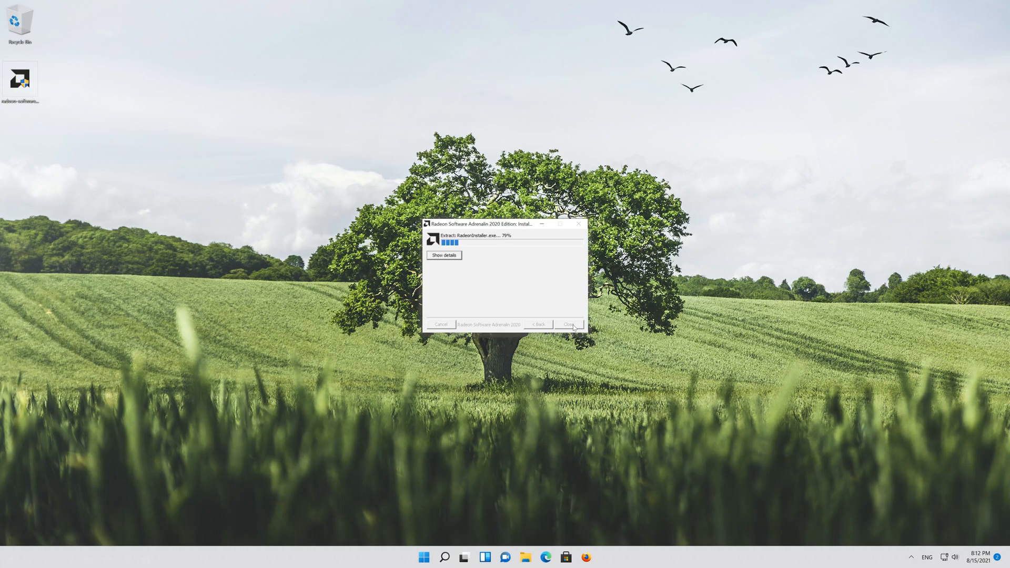